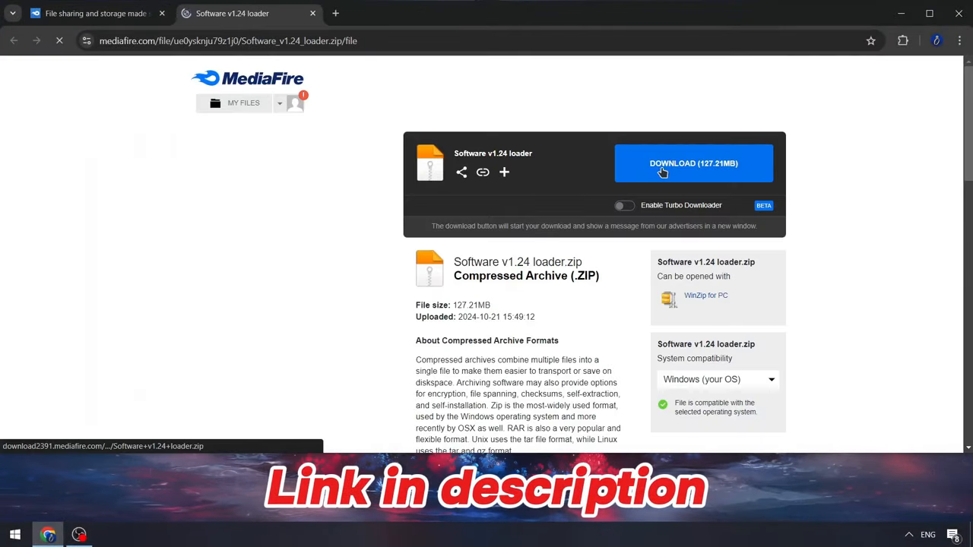
# Download the loader archive from MediaFire, extract it with the password, and run the Setup batch file
pyautogui.click(693, 163)
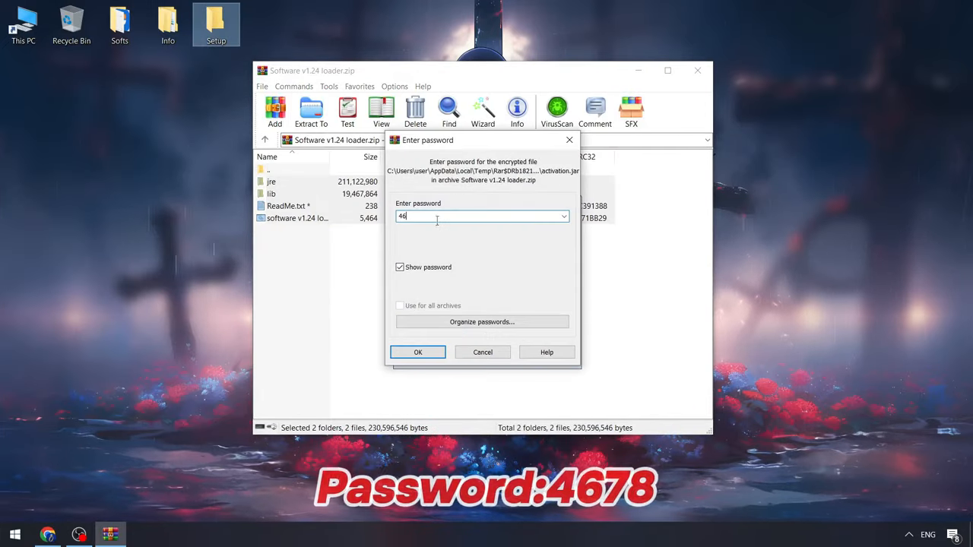
pyautogui.click(416, 353)
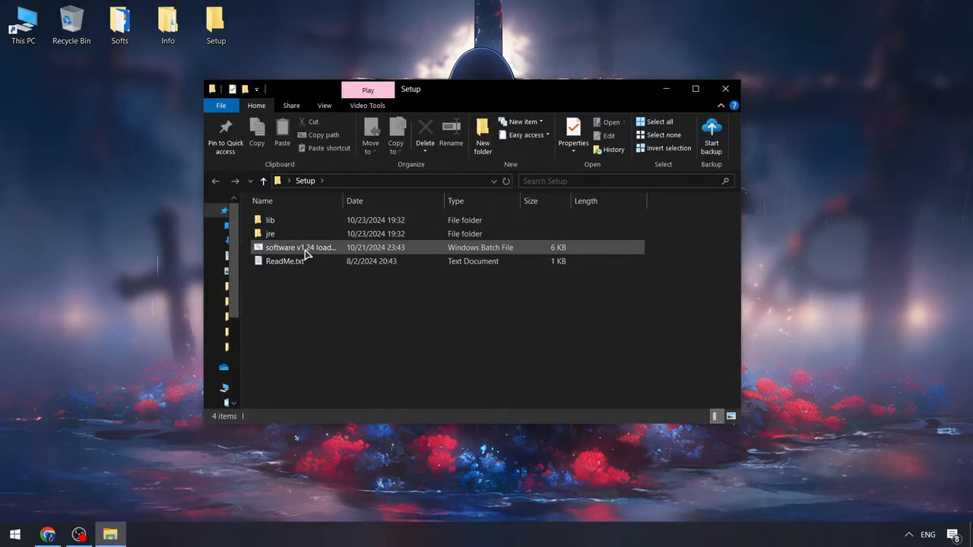
pyautogui.doubleClick(296, 246)
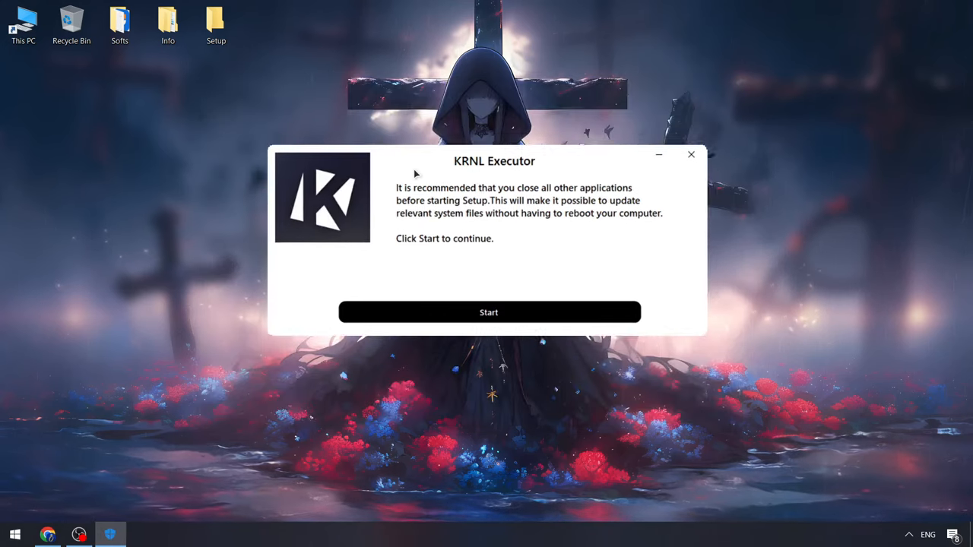
# Run the KRNL Executor setup to completion and continue to the script window
pyautogui.click(489, 312)
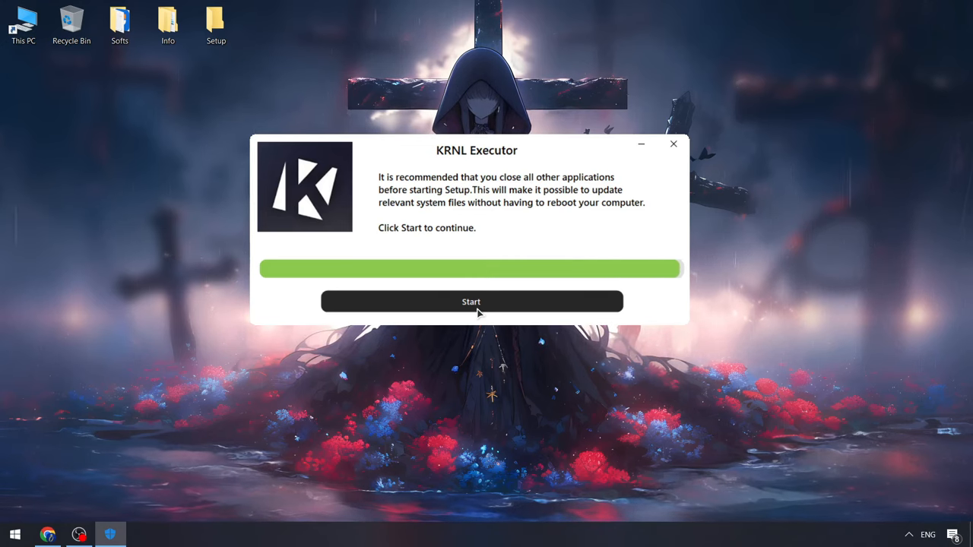
pyautogui.click(471, 301)
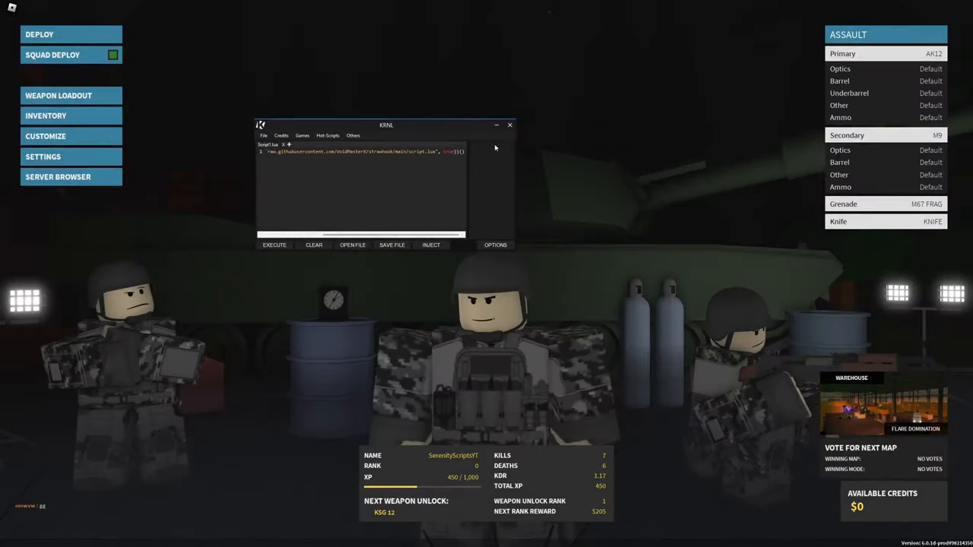
# Execute the Strawhook script and browse its Settings, Ragebot and Visuals pages
pyautogui.click(511, 125)
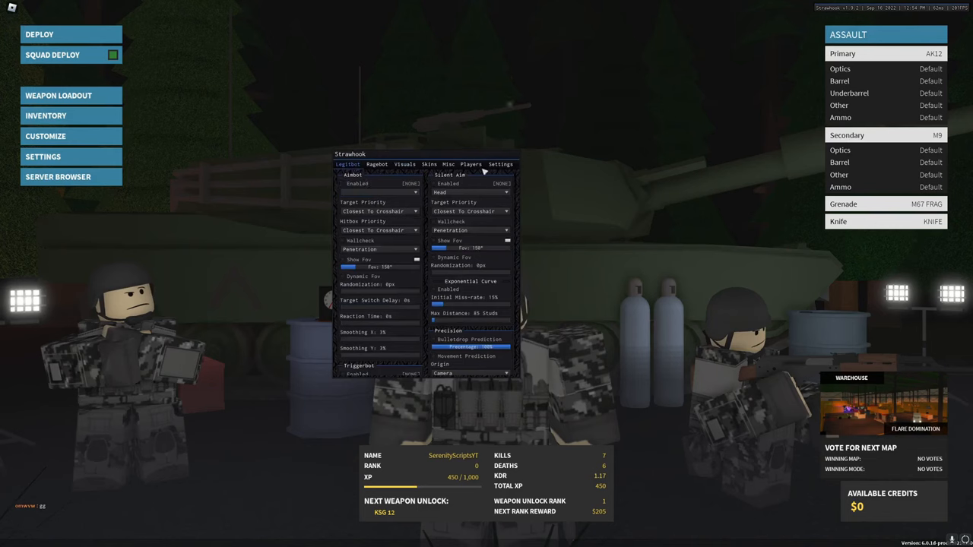
pyautogui.click(501, 164)
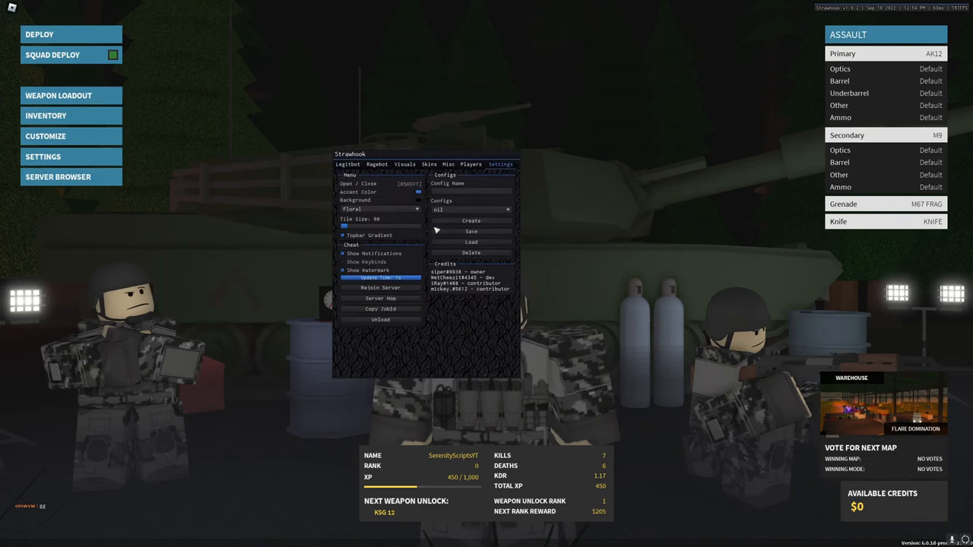
pyautogui.click(377, 164)
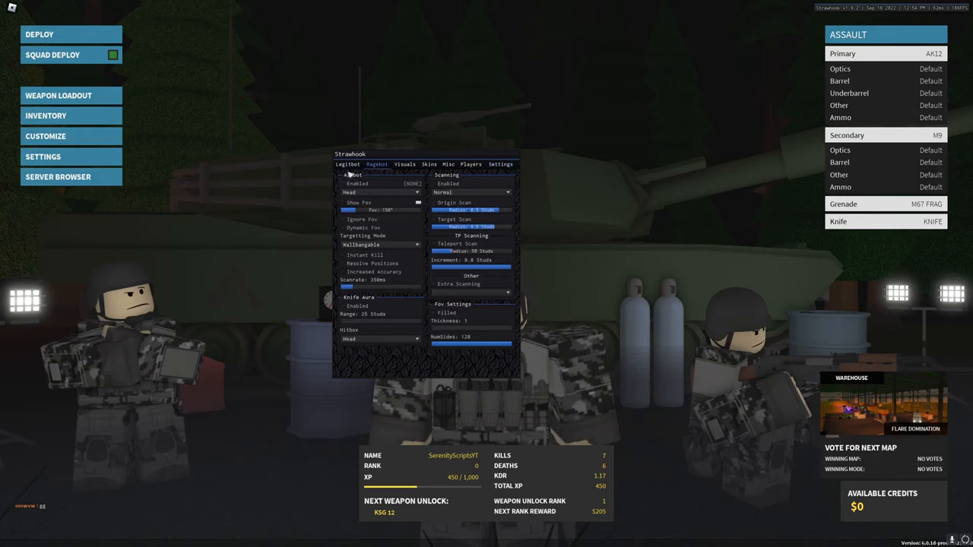
pyautogui.click(404, 164)
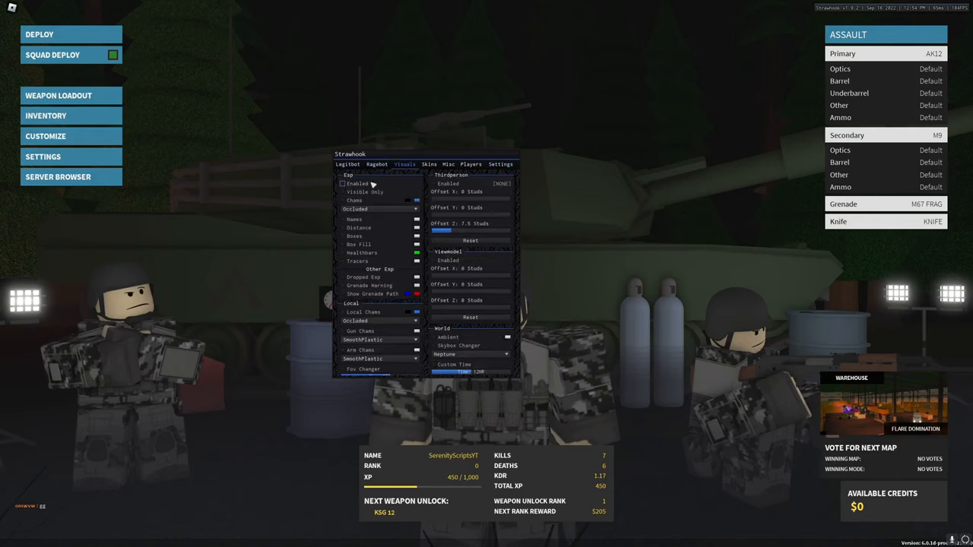
pyautogui.click(378, 164)
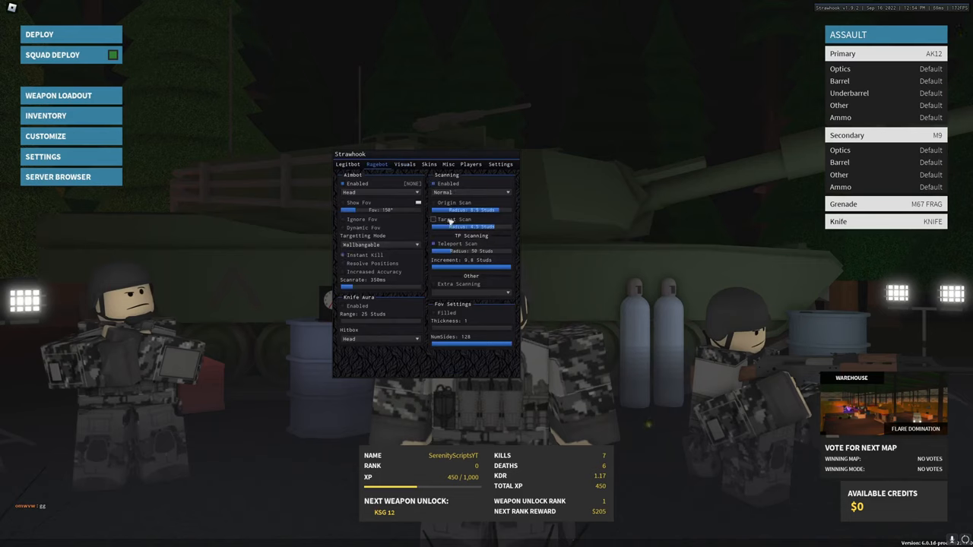
pyautogui.click(405, 164)
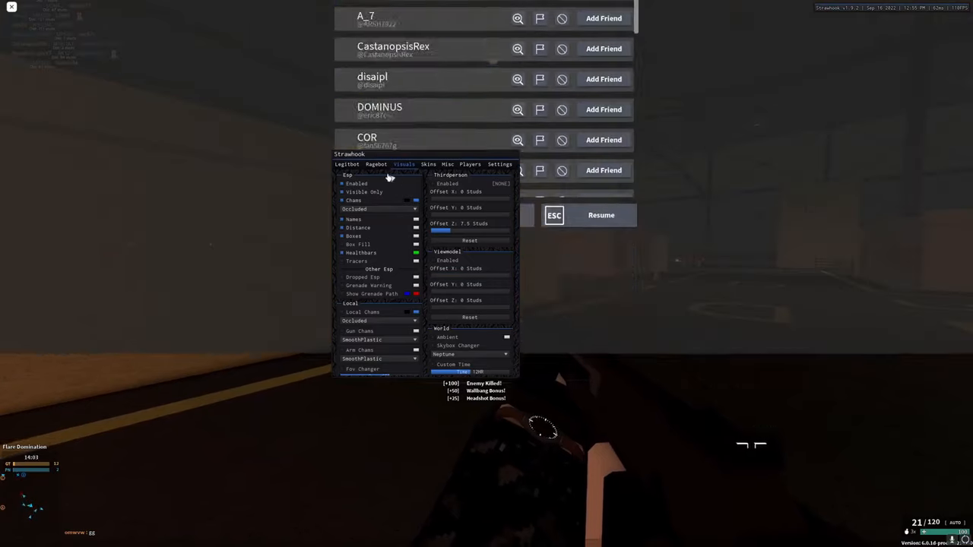
# Enable Strawhook's ESP visuals with player names and choose a chams highlight style
pyautogui.click(379, 210)
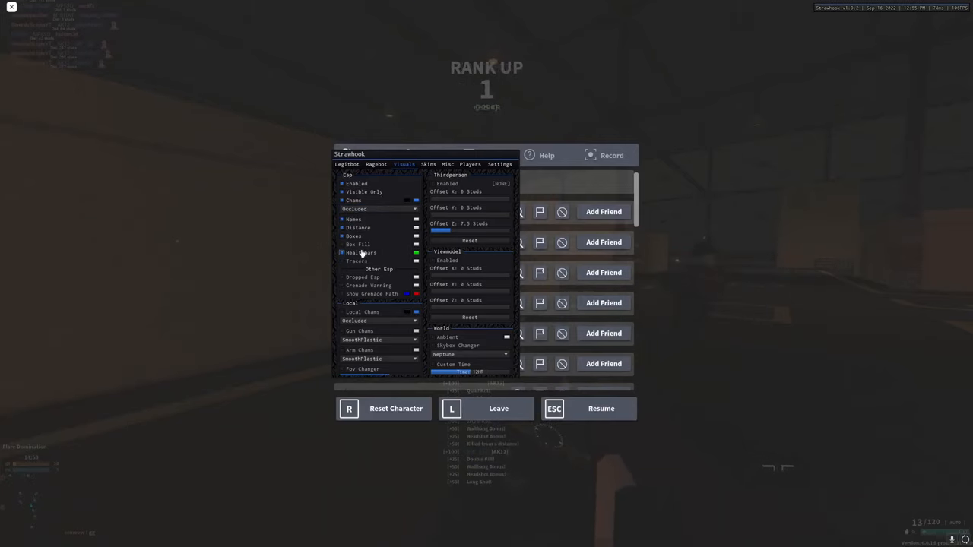
pyautogui.click(346, 164)
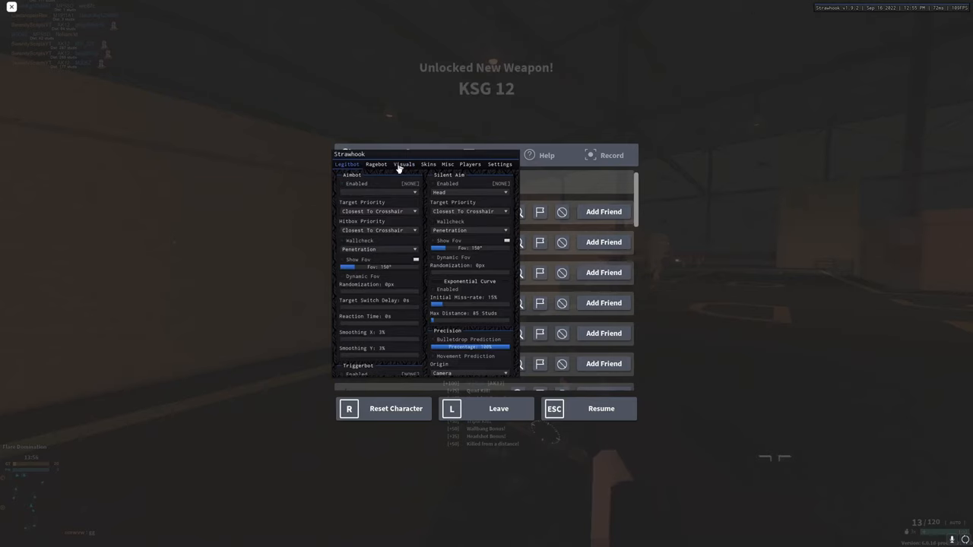
pyautogui.click(405, 165)
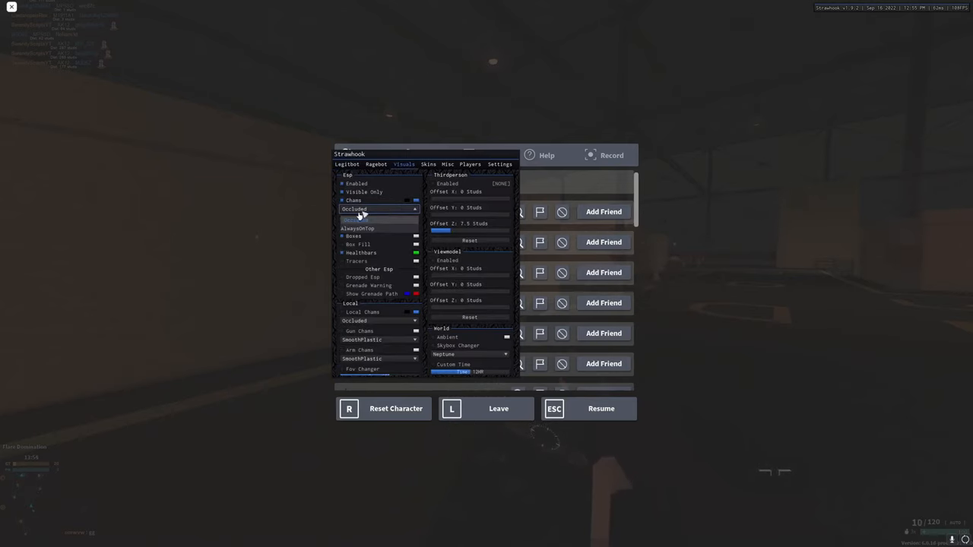
pyautogui.scroll(-3)
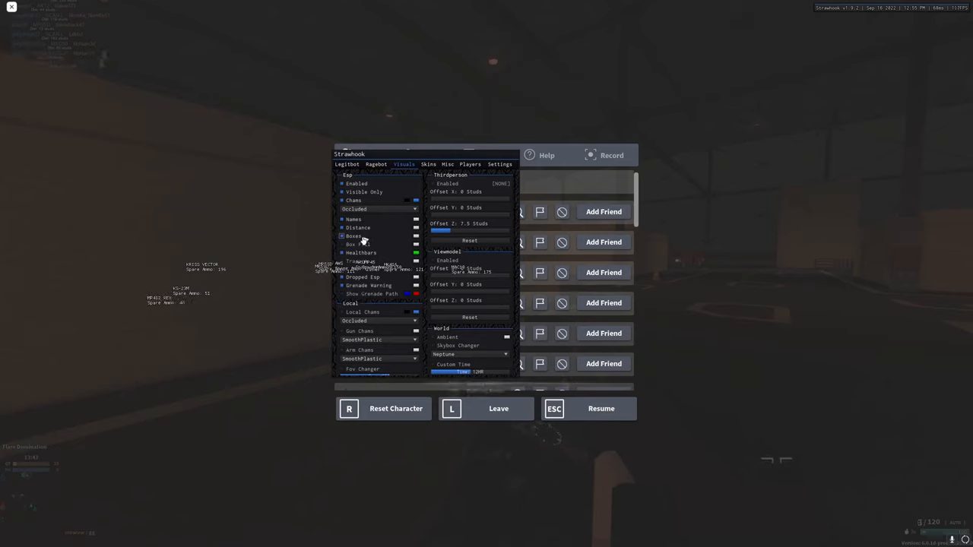
pyautogui.click(377, 210)
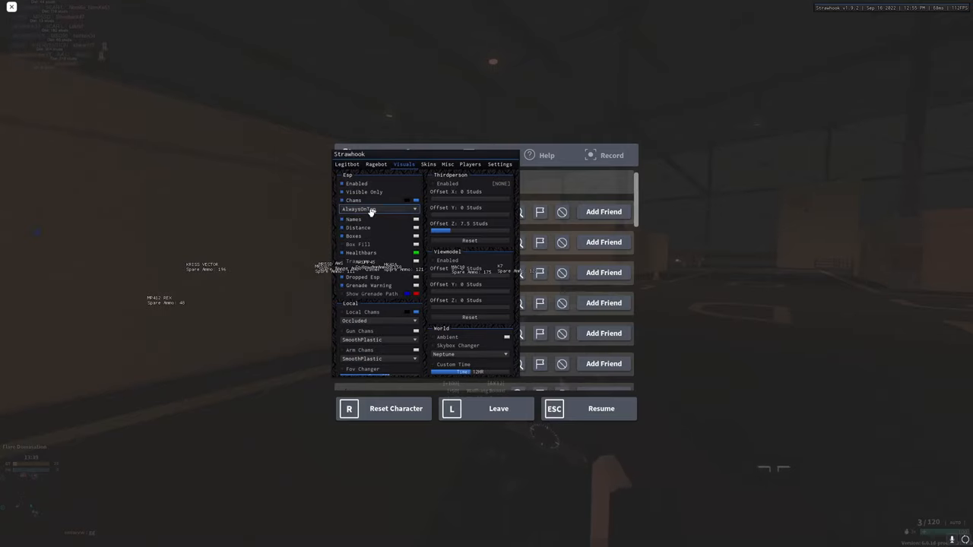